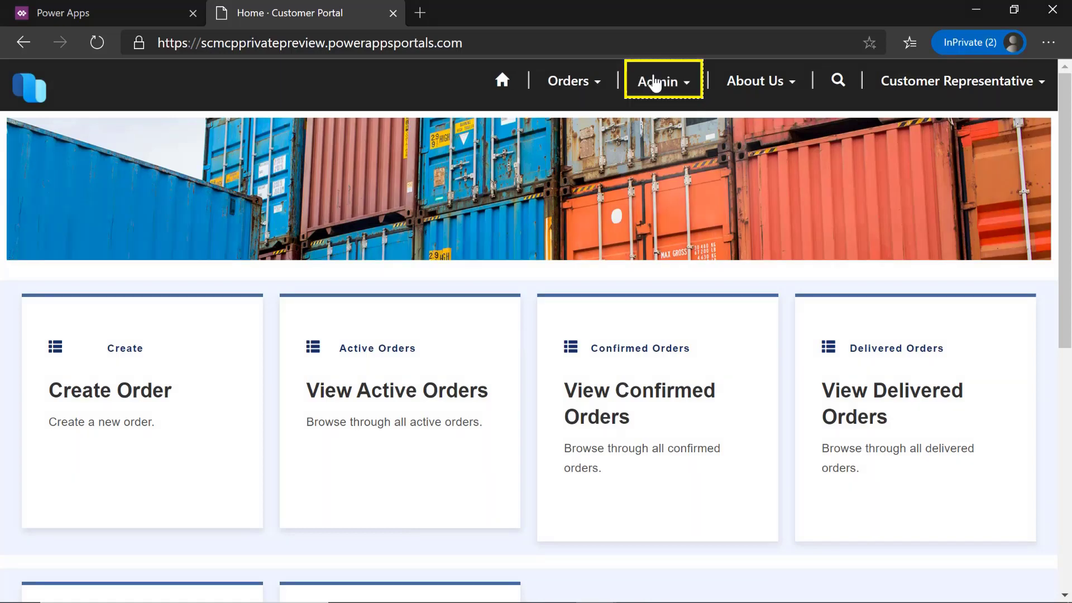
Step: Check the admin Accounts list showing Cave Wholesales, then return to the portal home page
left_click(658, 80)
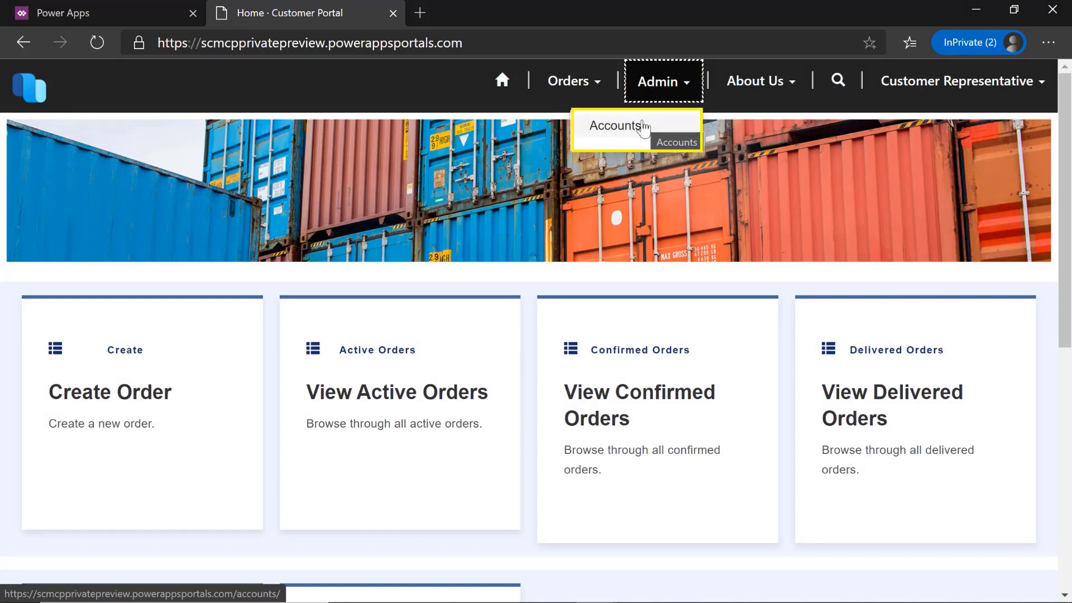
left_click(617, 125)
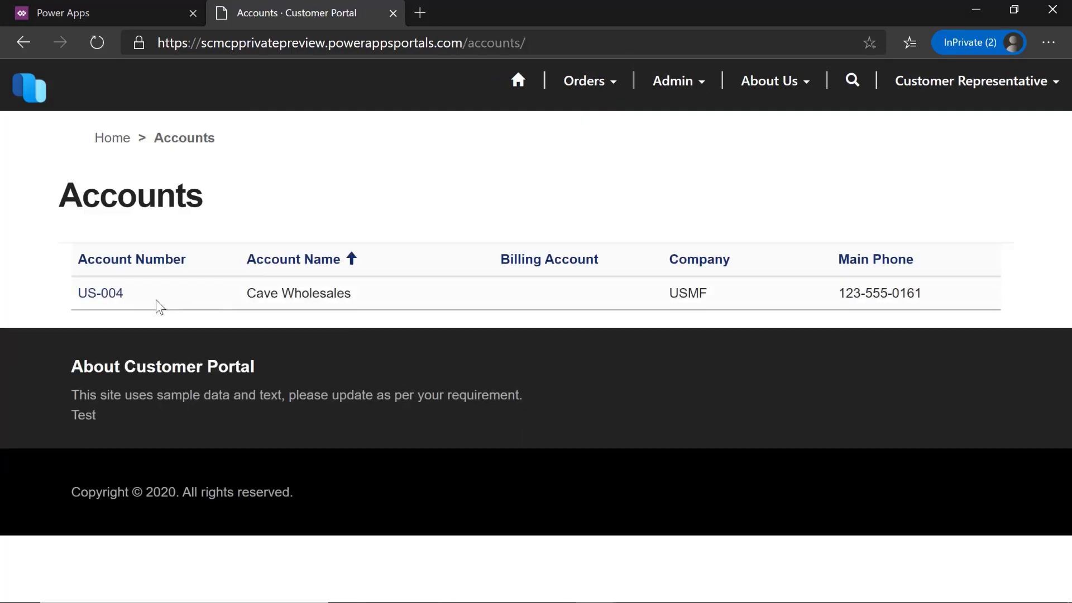
left_click(100, 293)
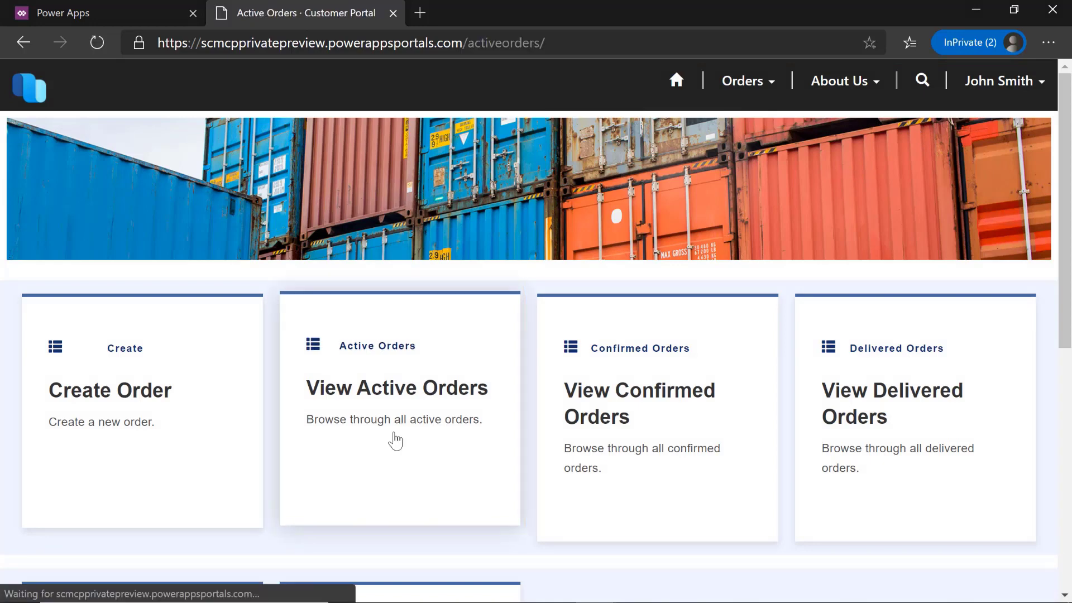
Step: Browse the Active Orders grid of several contacts' orders, then go back Home
left_click(396, 387)
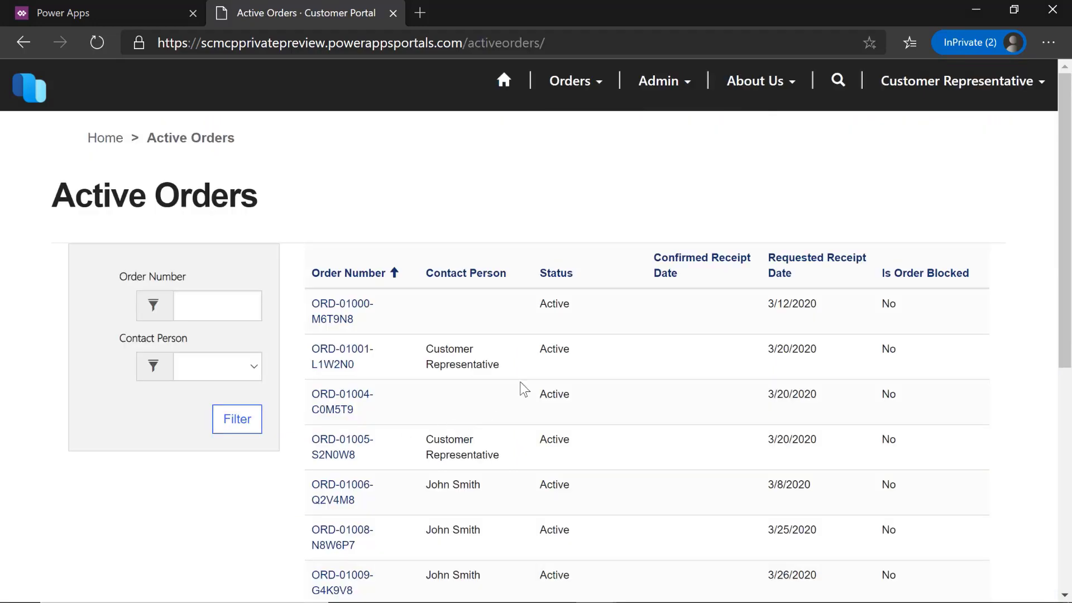
left_click(342, 303)
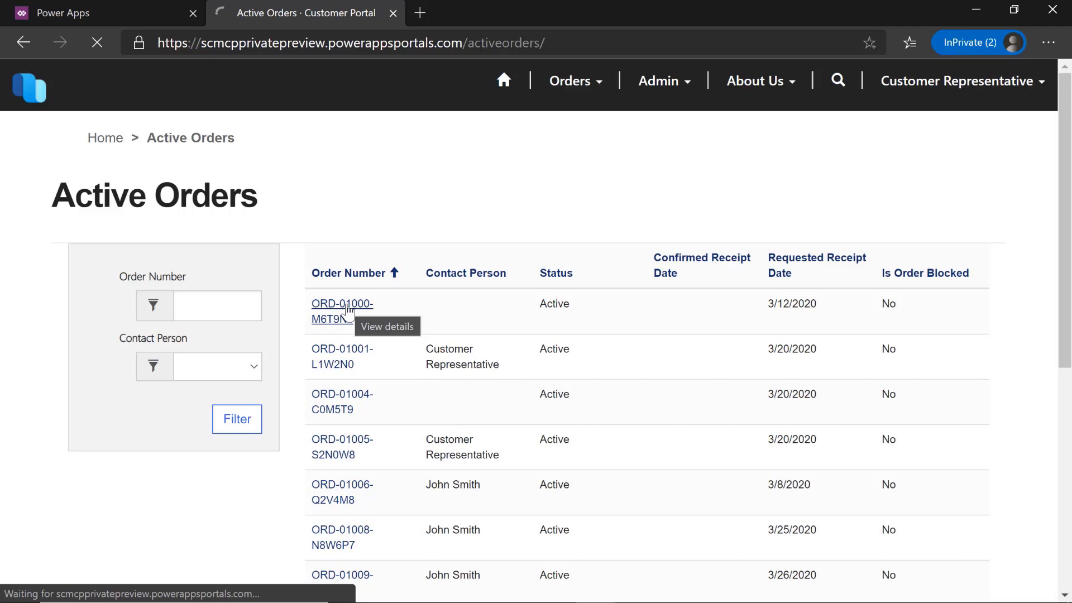
left_click(342, 304)
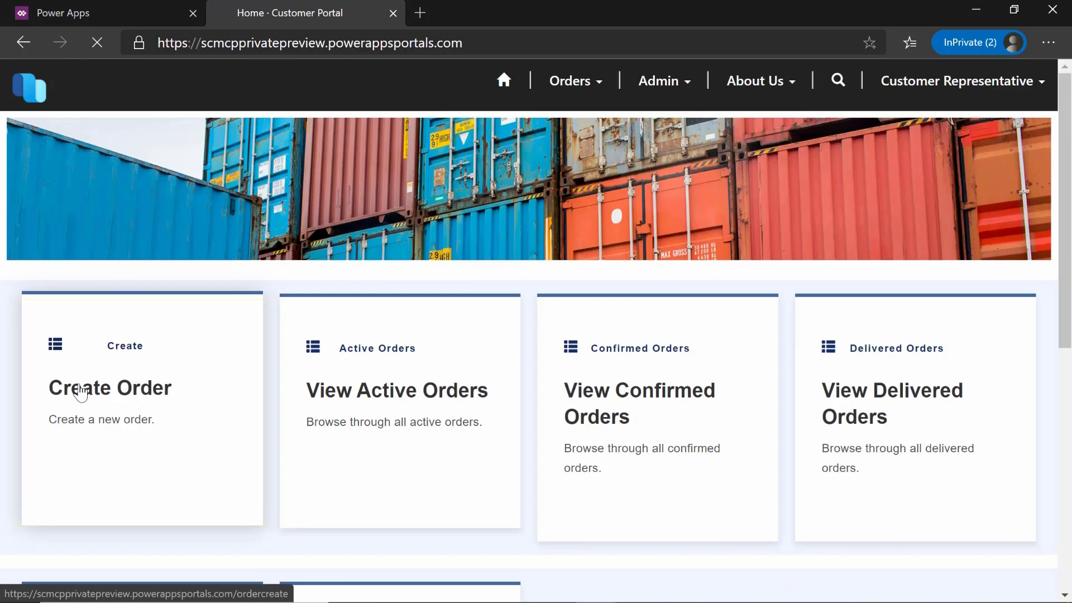
Step: Start a Create Order form prefilled with Cave Wholesales and ship-to USA, scrolling to Next
left_click(110, 388)
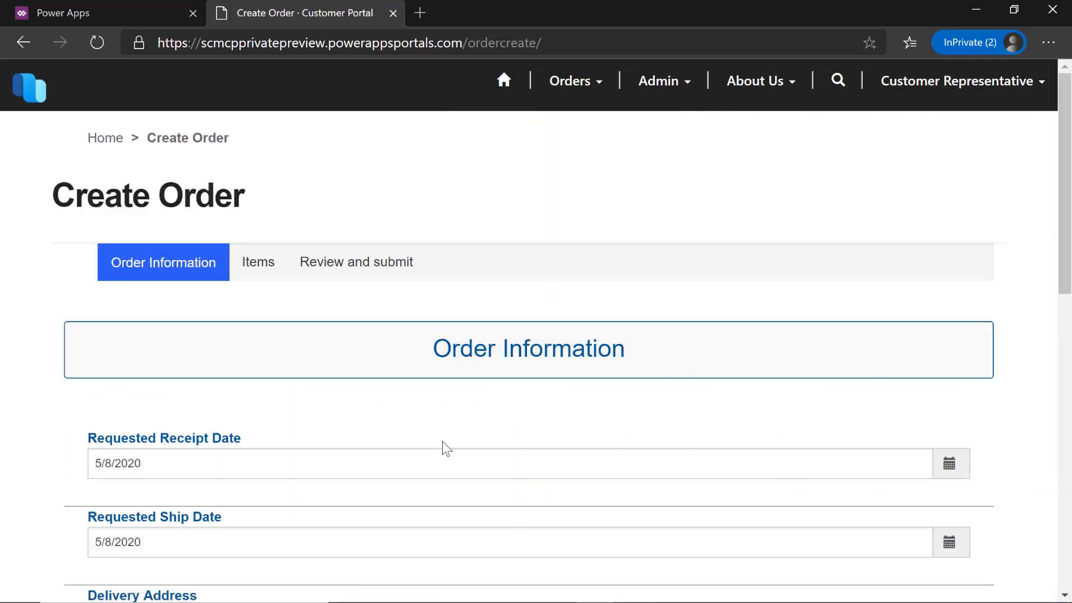
scroll("down", 3)
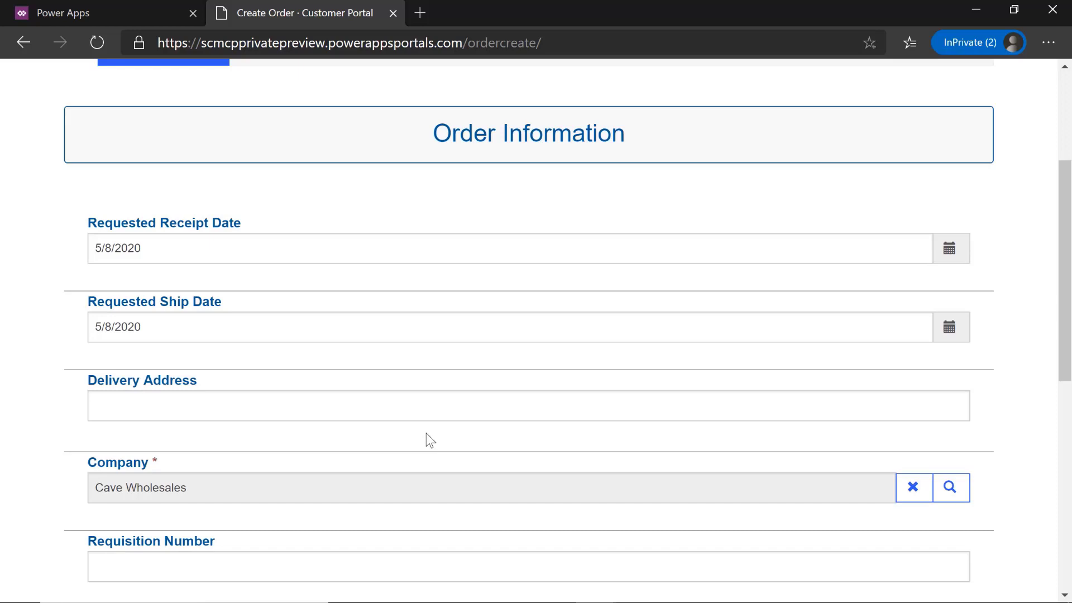
scroll("down", 3)
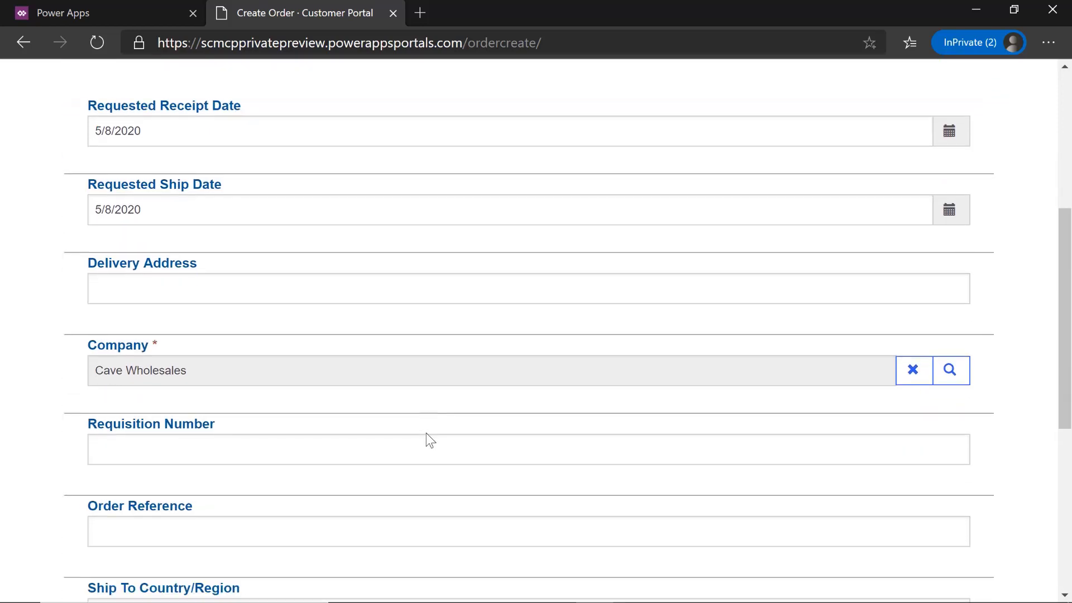
scroll("down", 3)
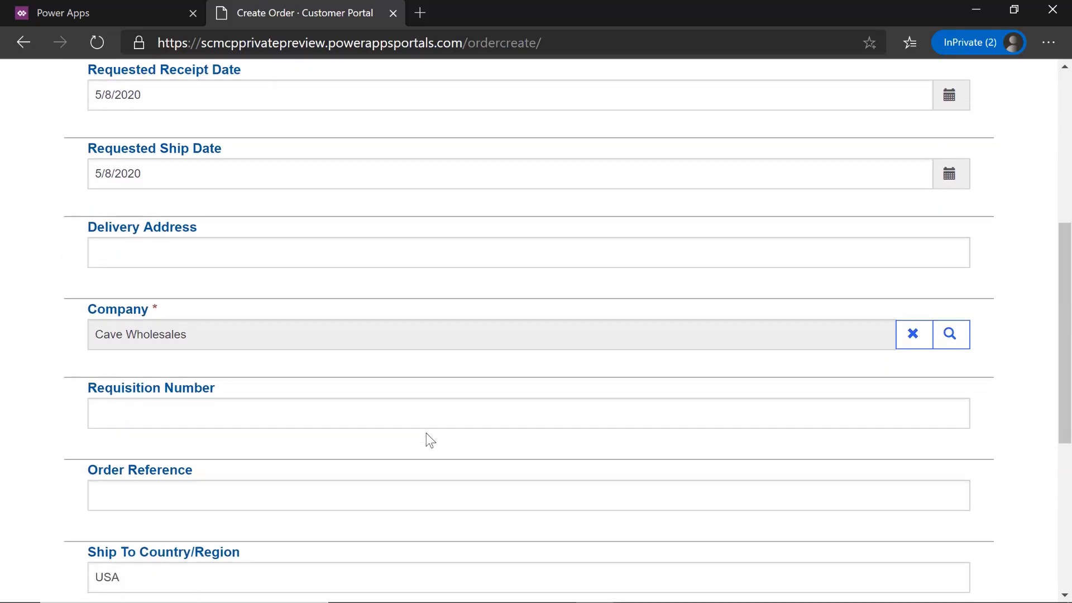
scroll("down", 3)
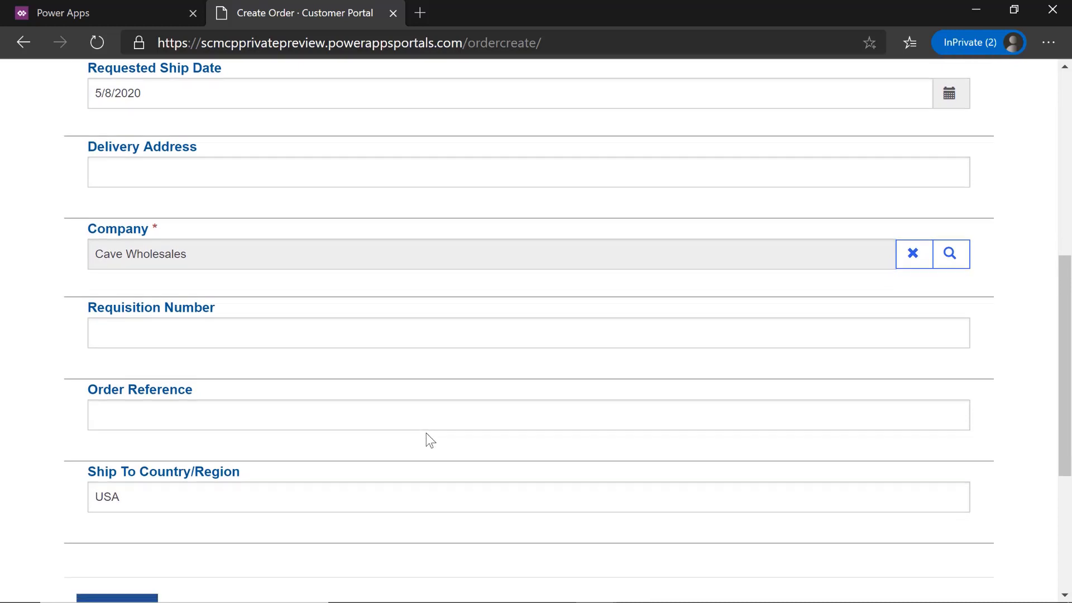
scroll("down", 3)
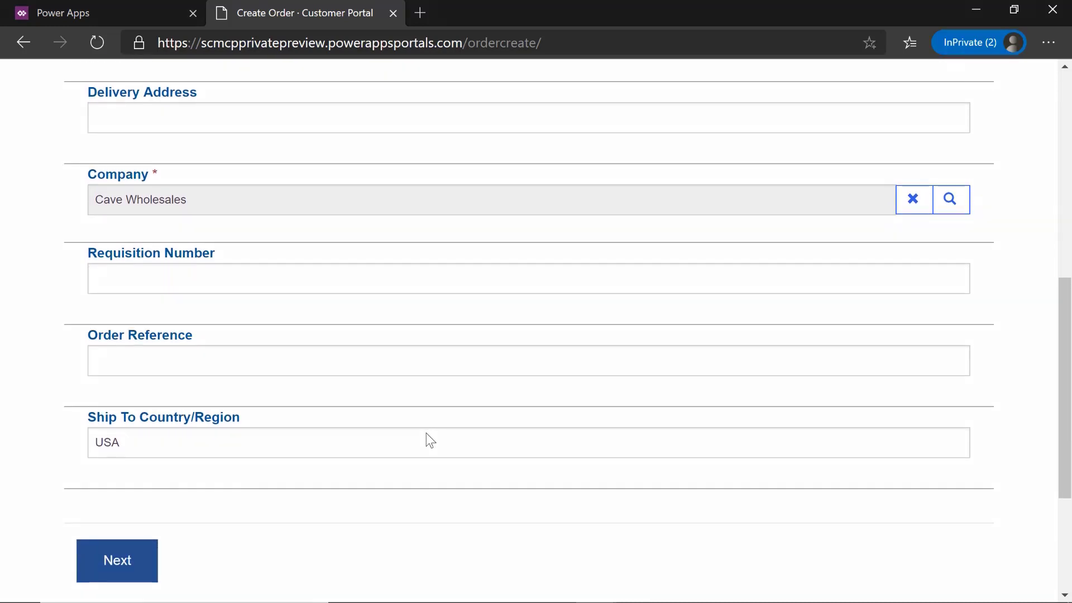